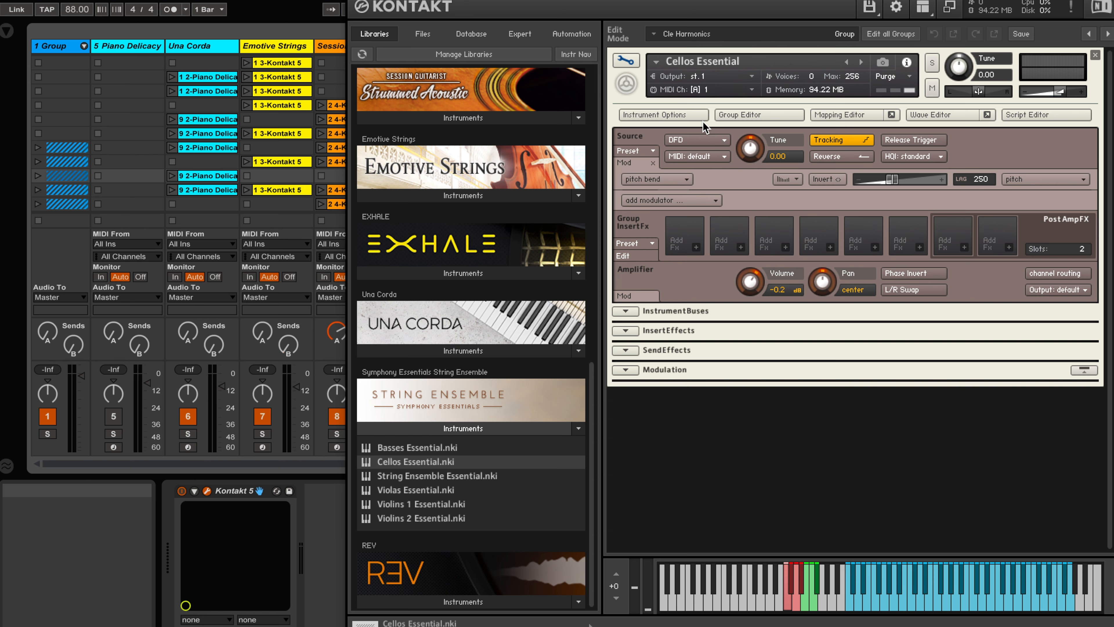
Enable Edit All Groups in the Group Editor and raise the pitch bend modulation range to 12.0 st.
click(759, 114)
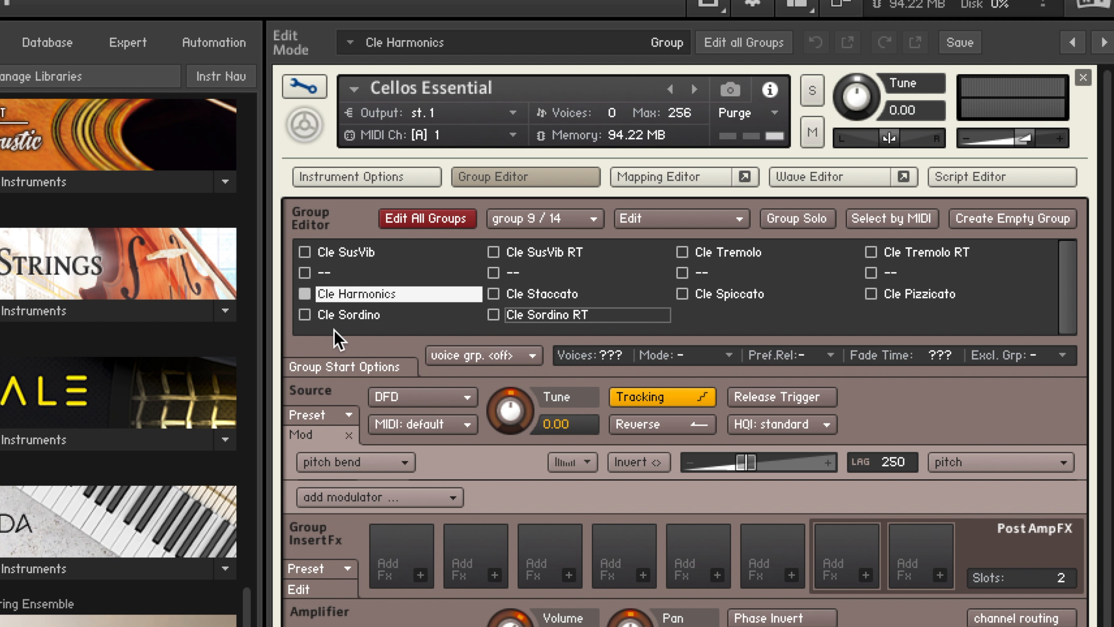
mouse_move(615, 326)
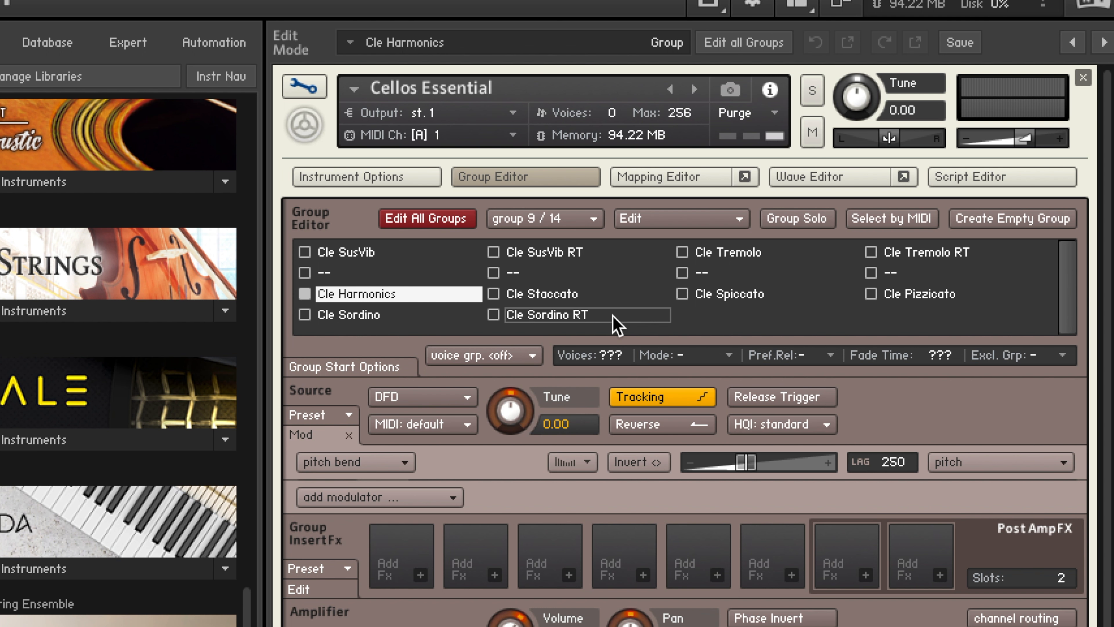
mouse_move(440, 261)
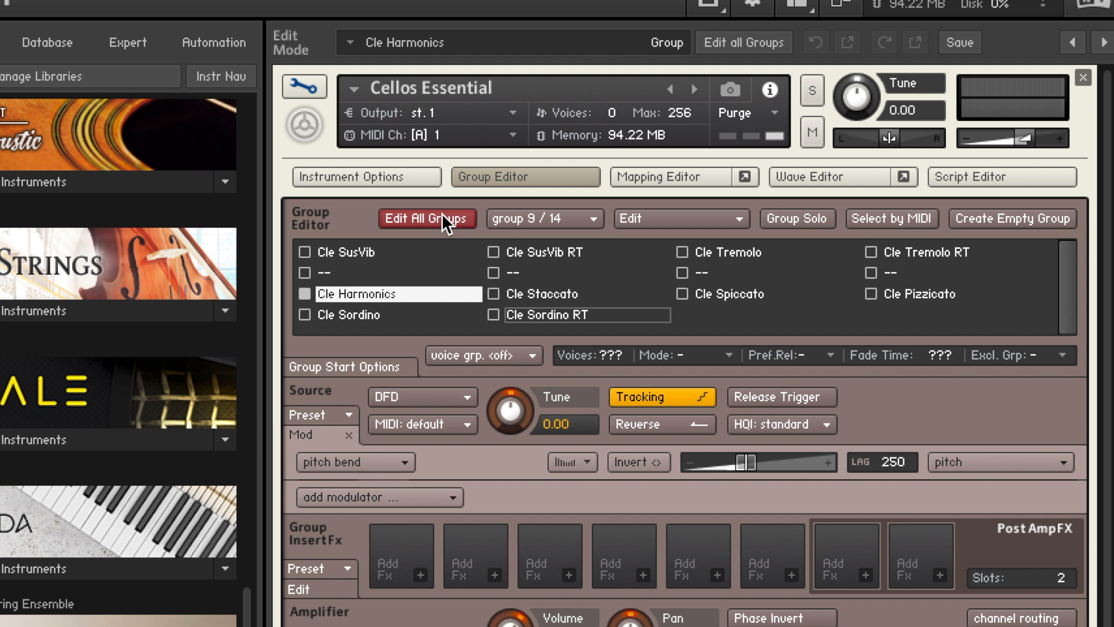
click(427, 218)
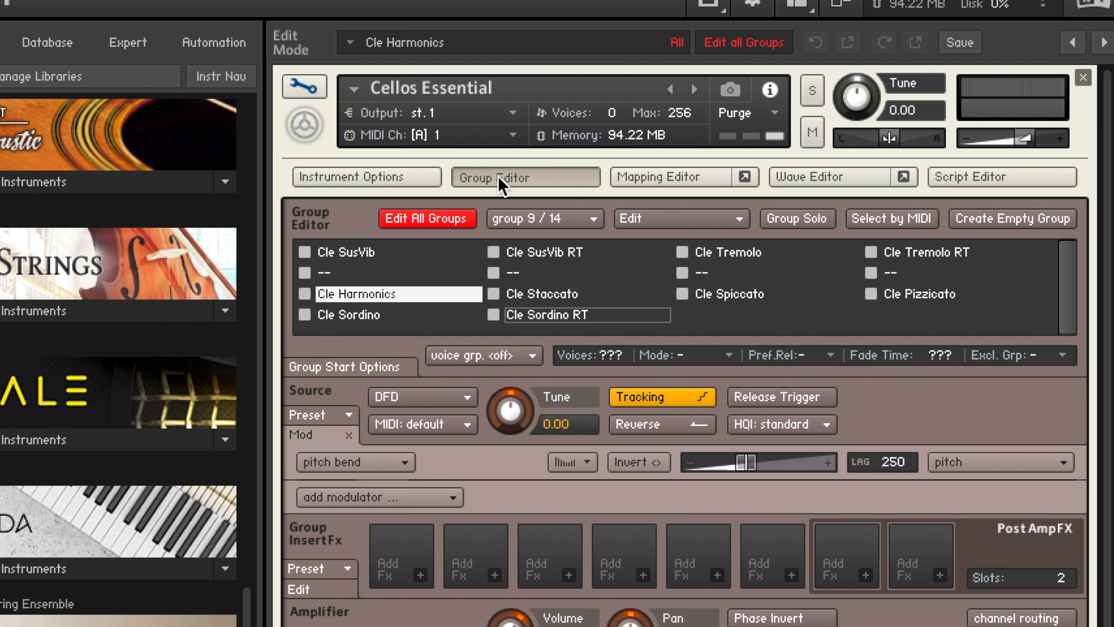
click(526, 176)
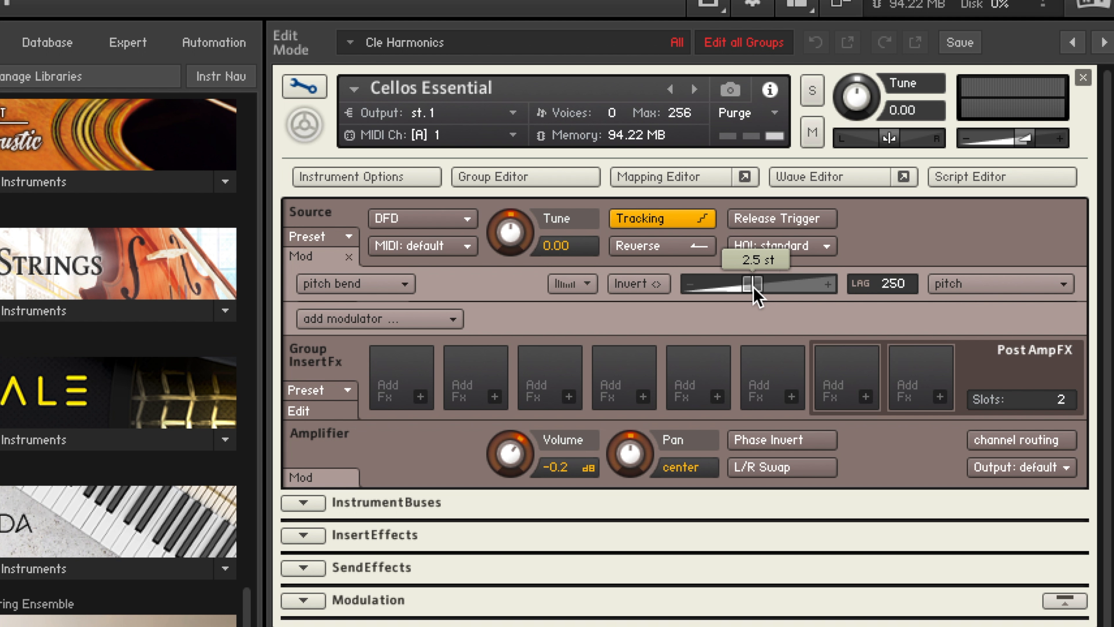
drag(746, 284, 824, 284)
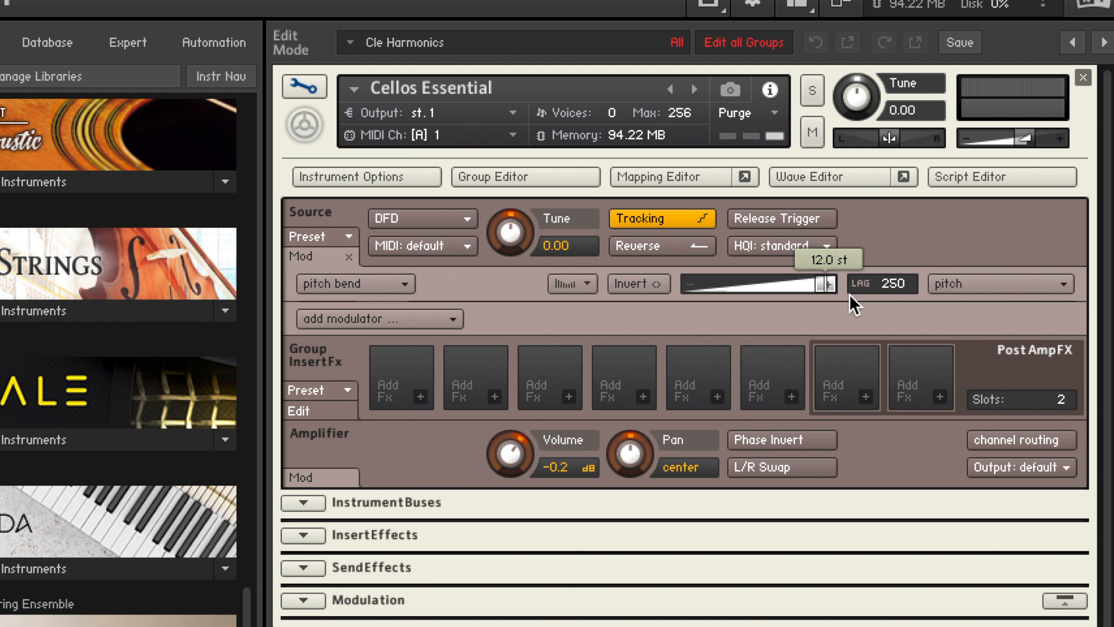